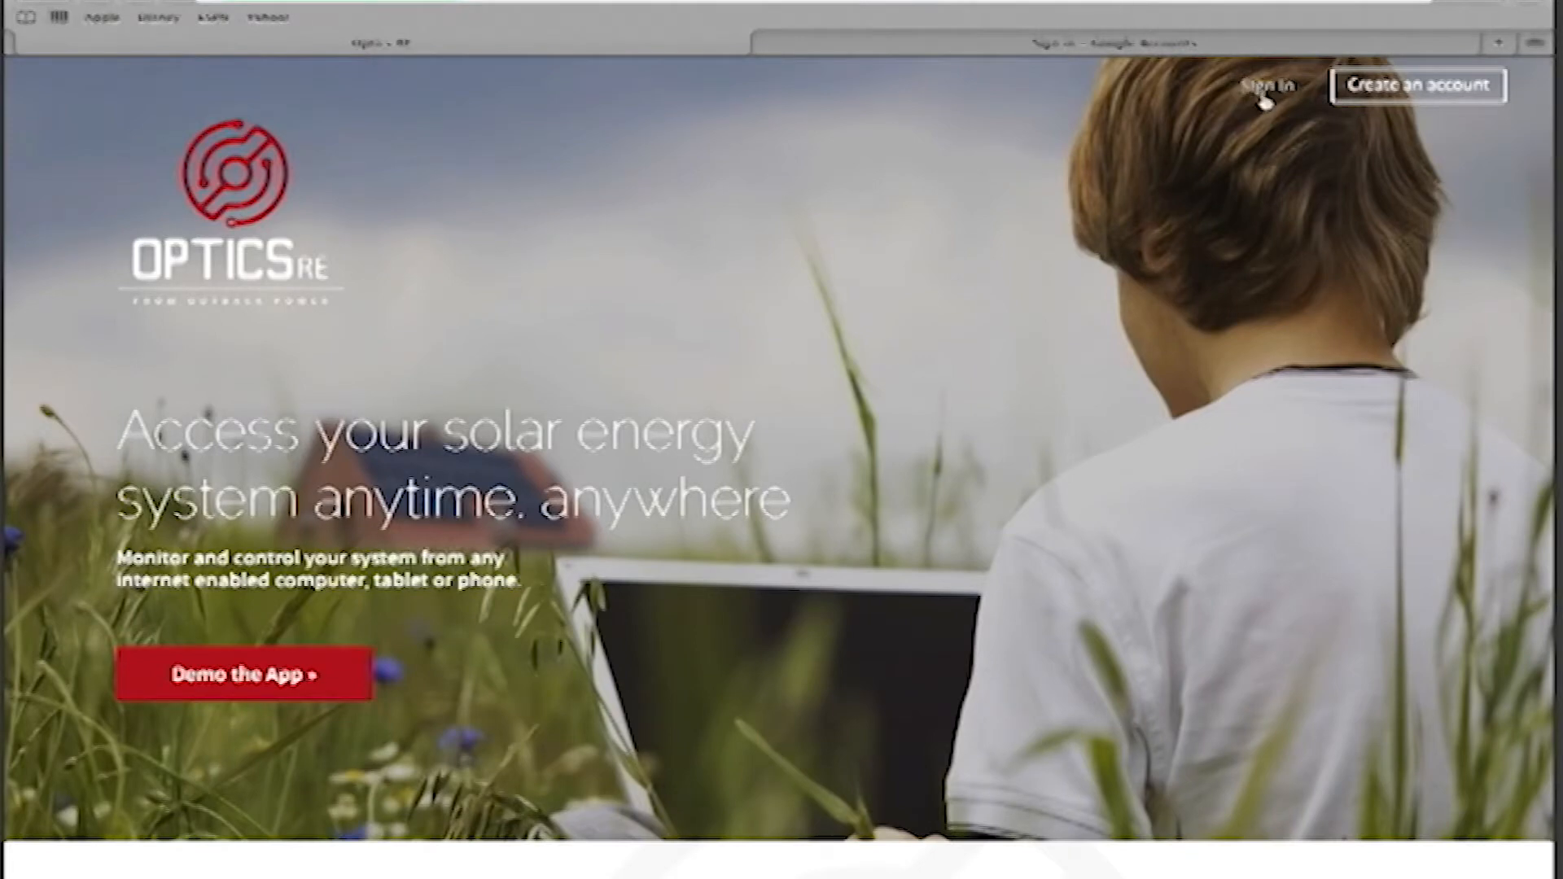
Go to the sign-in page and begin typing a username starting with 'w'
click(1266, 85)
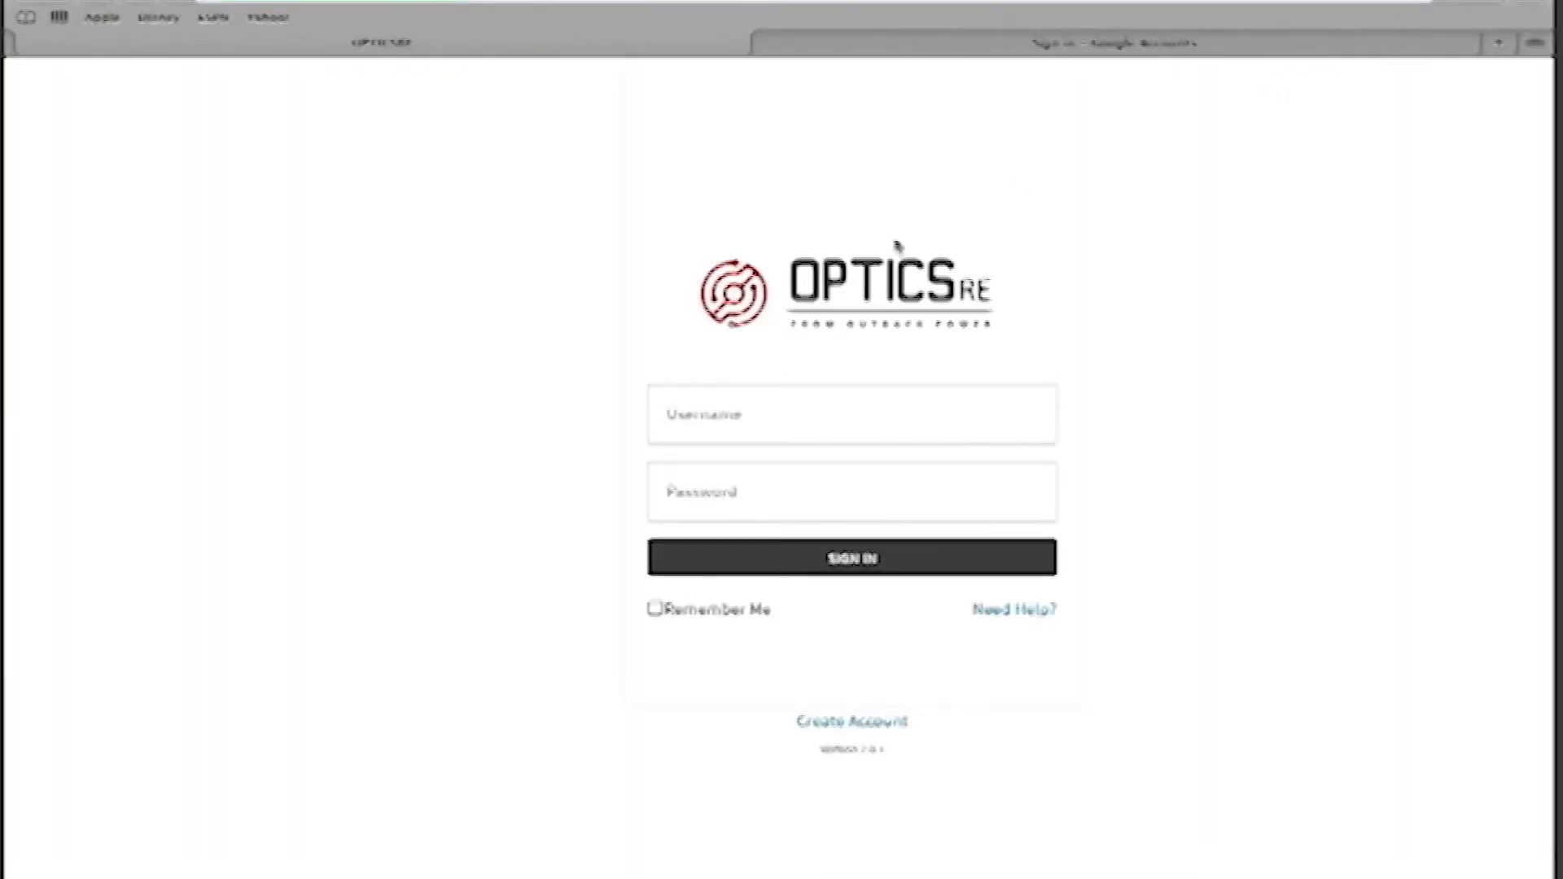
text(w)
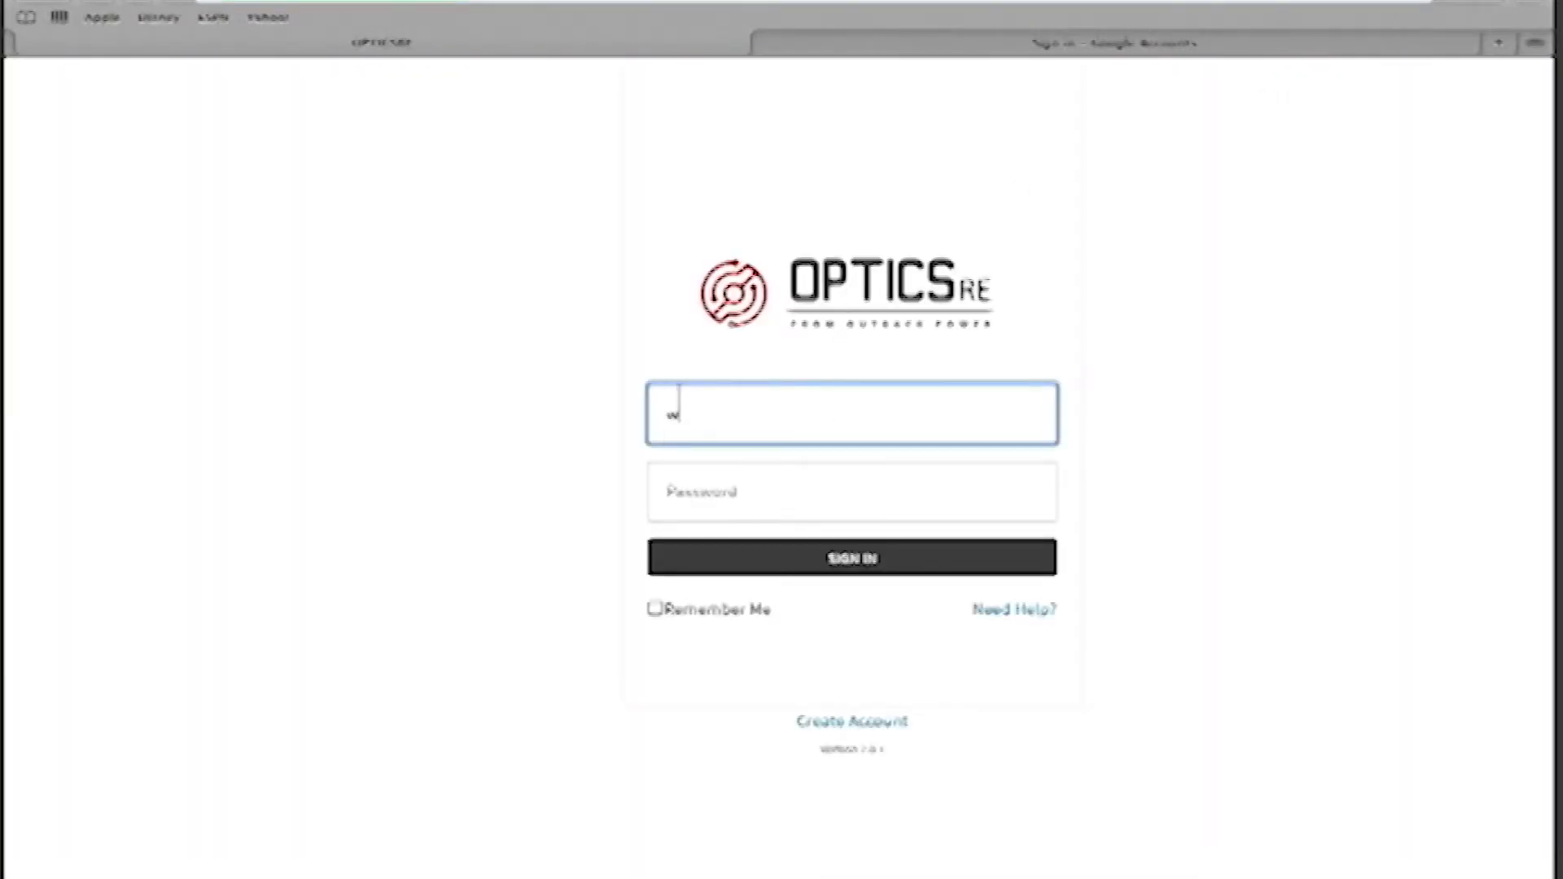
Sign in to The Watt School Site dashboard and open the System Tools panel
click(850, 557)
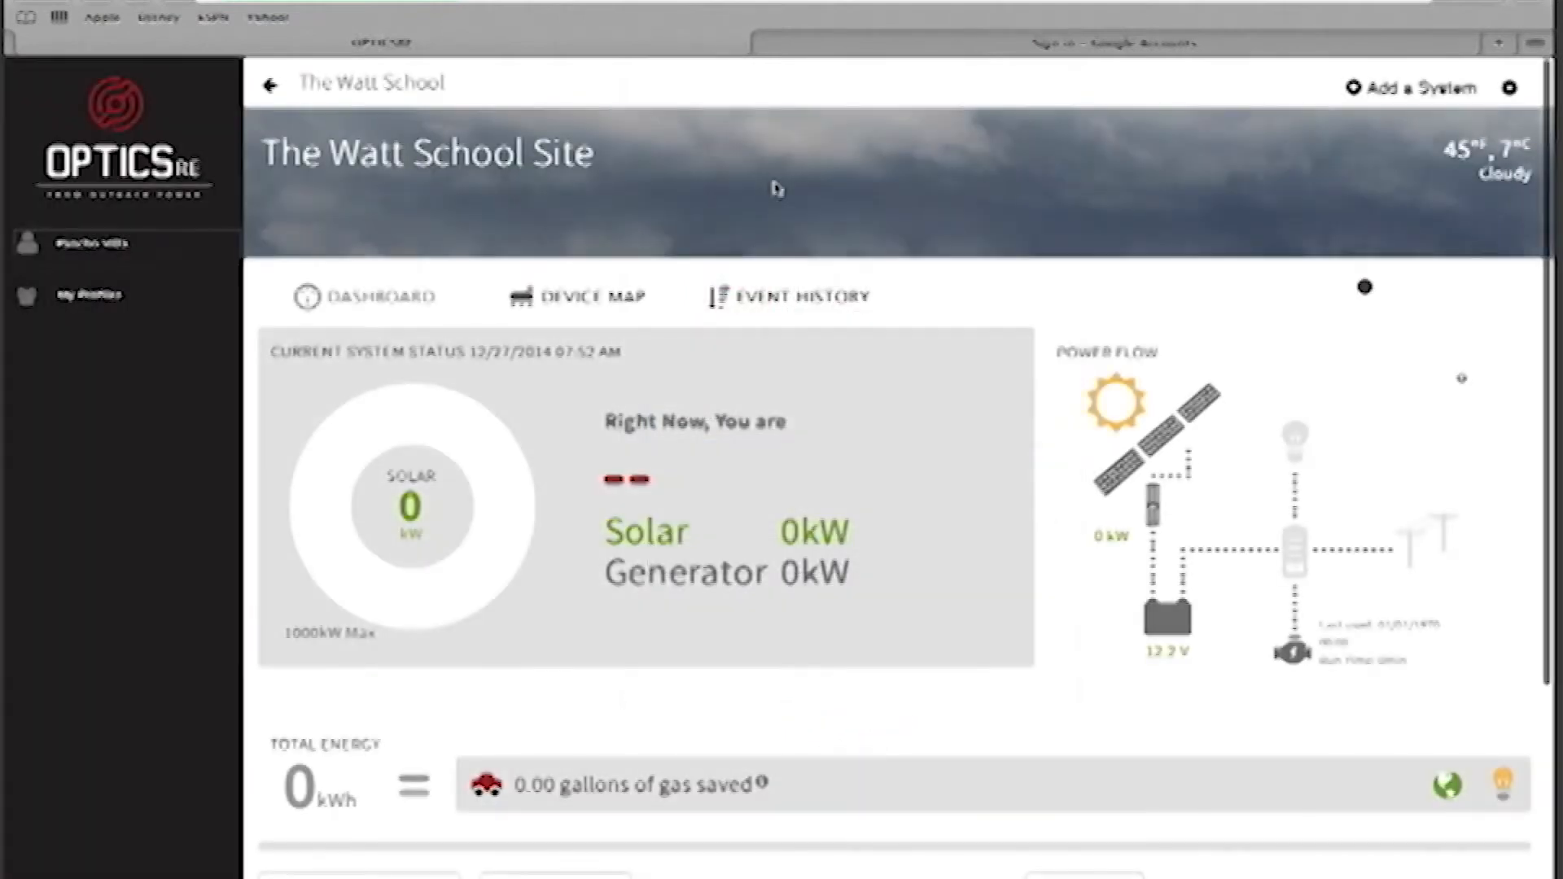
mouse_move(1092, 151)
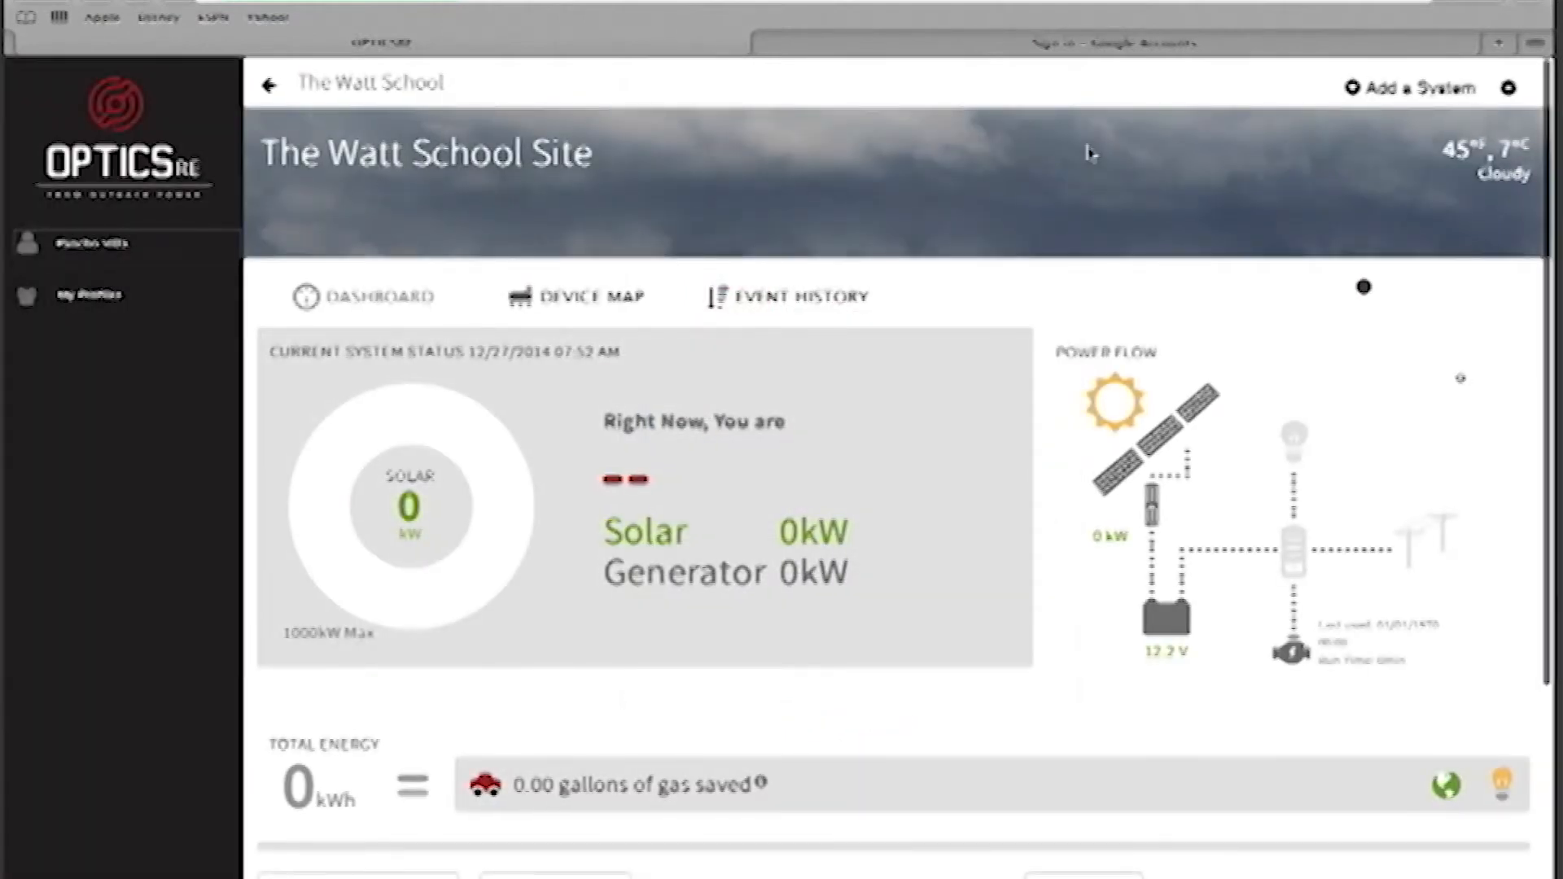
click(1509, 85)
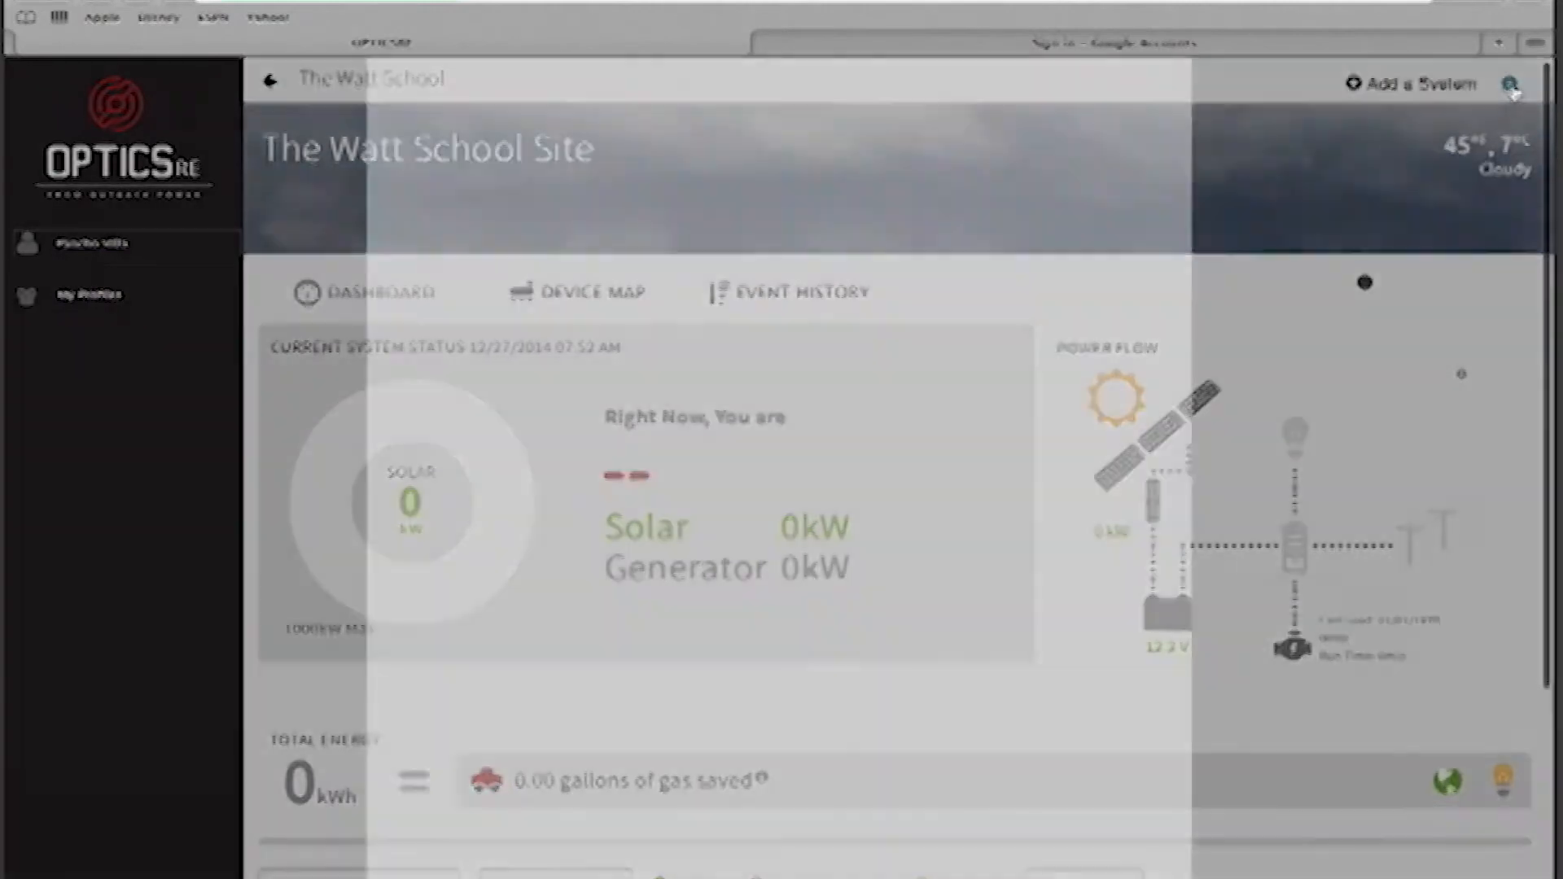
click(1511, 85)
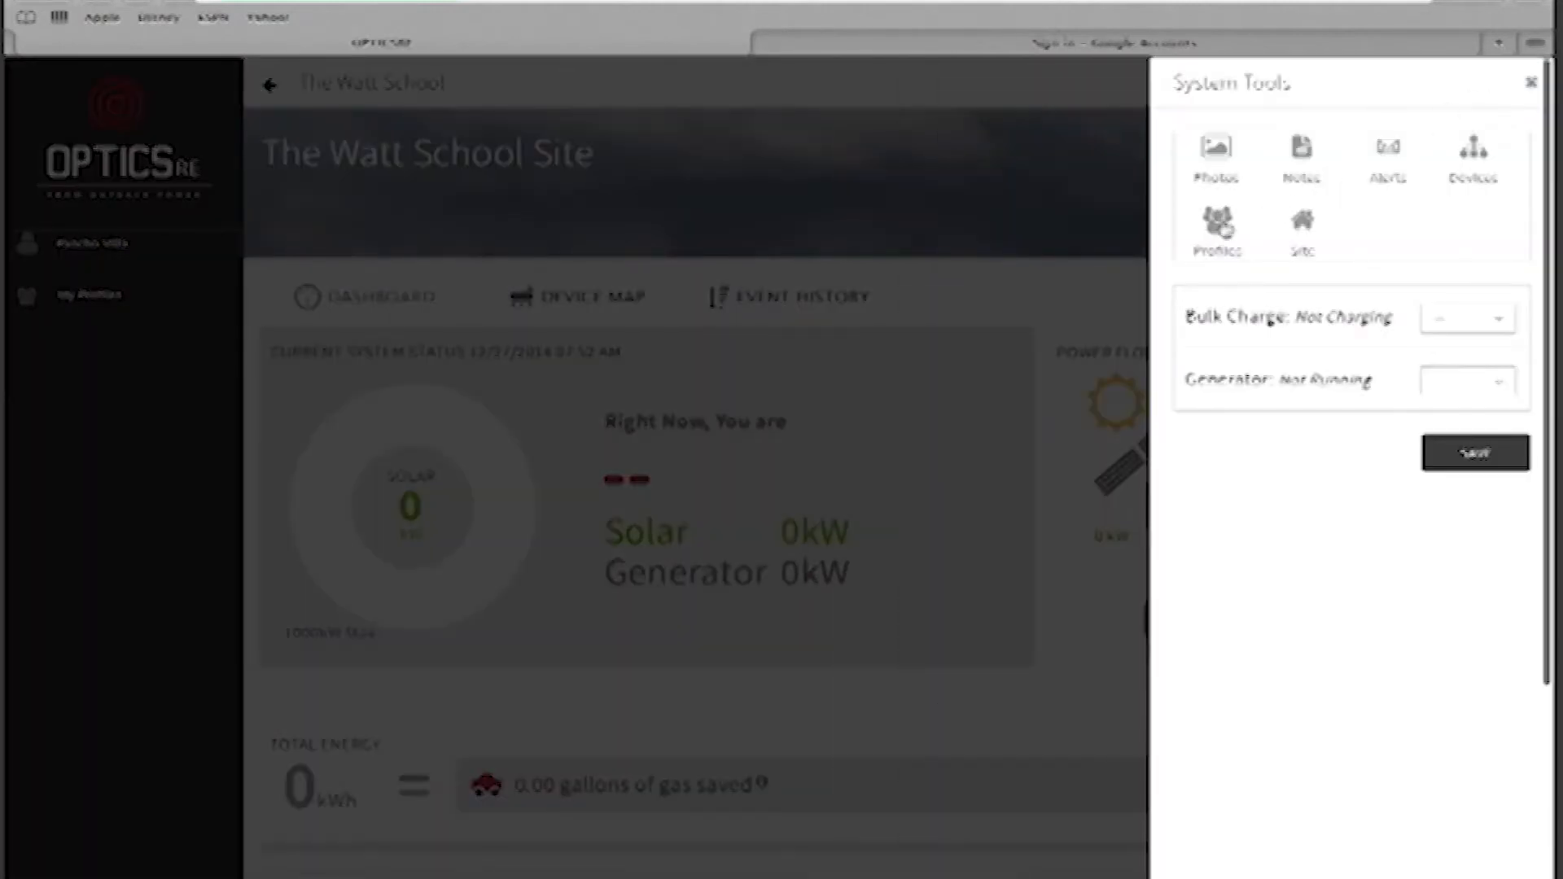
Open the Wattschool profile settings and start the empty Add a Person form
click(1216, 225)
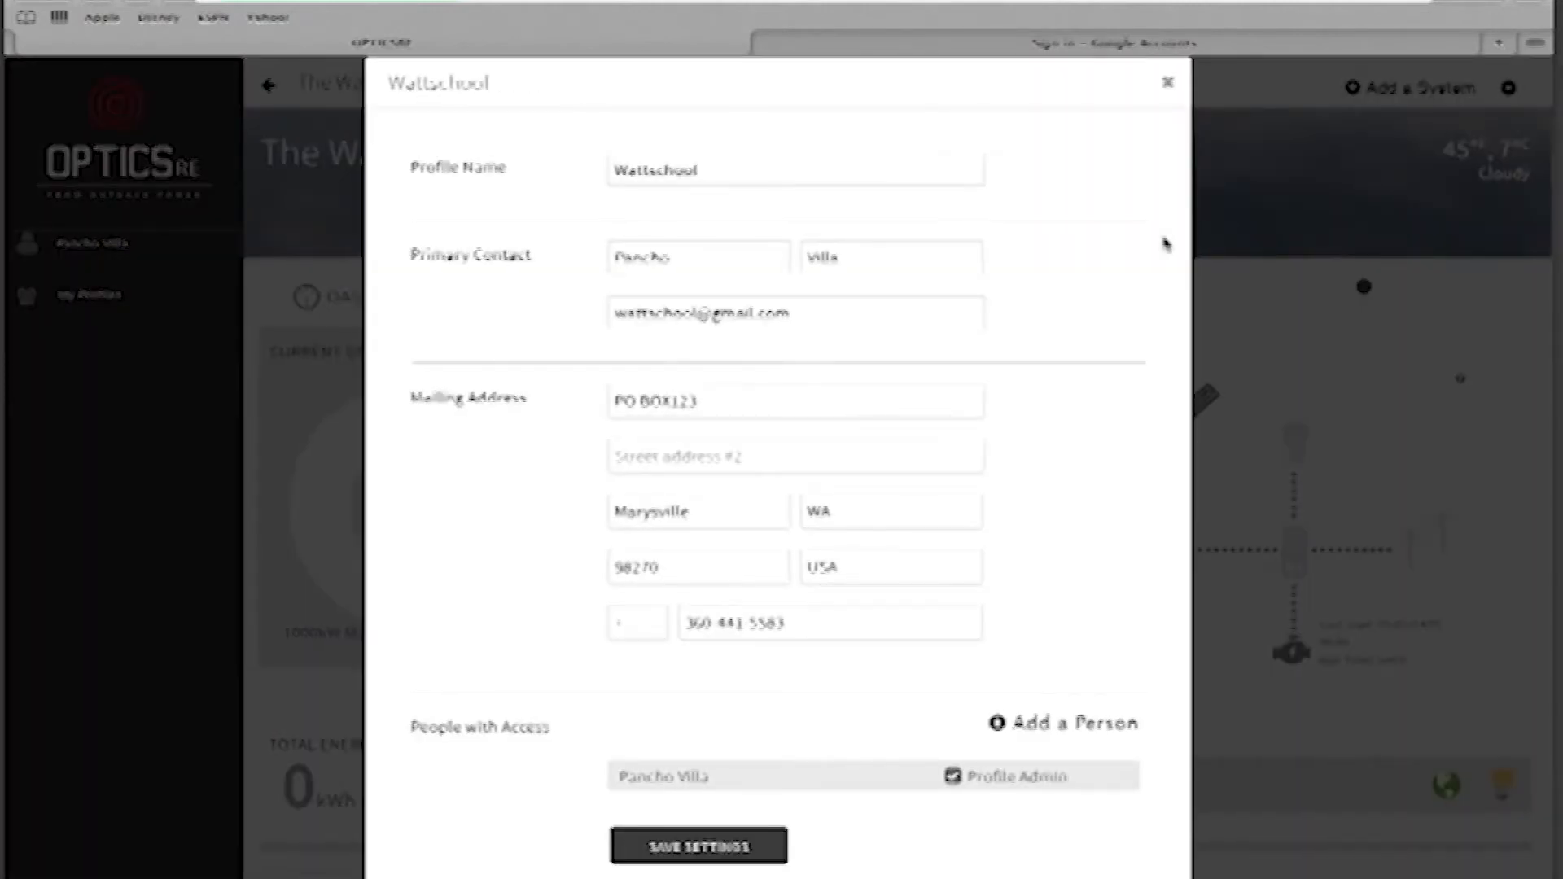
scroll(down, 3)
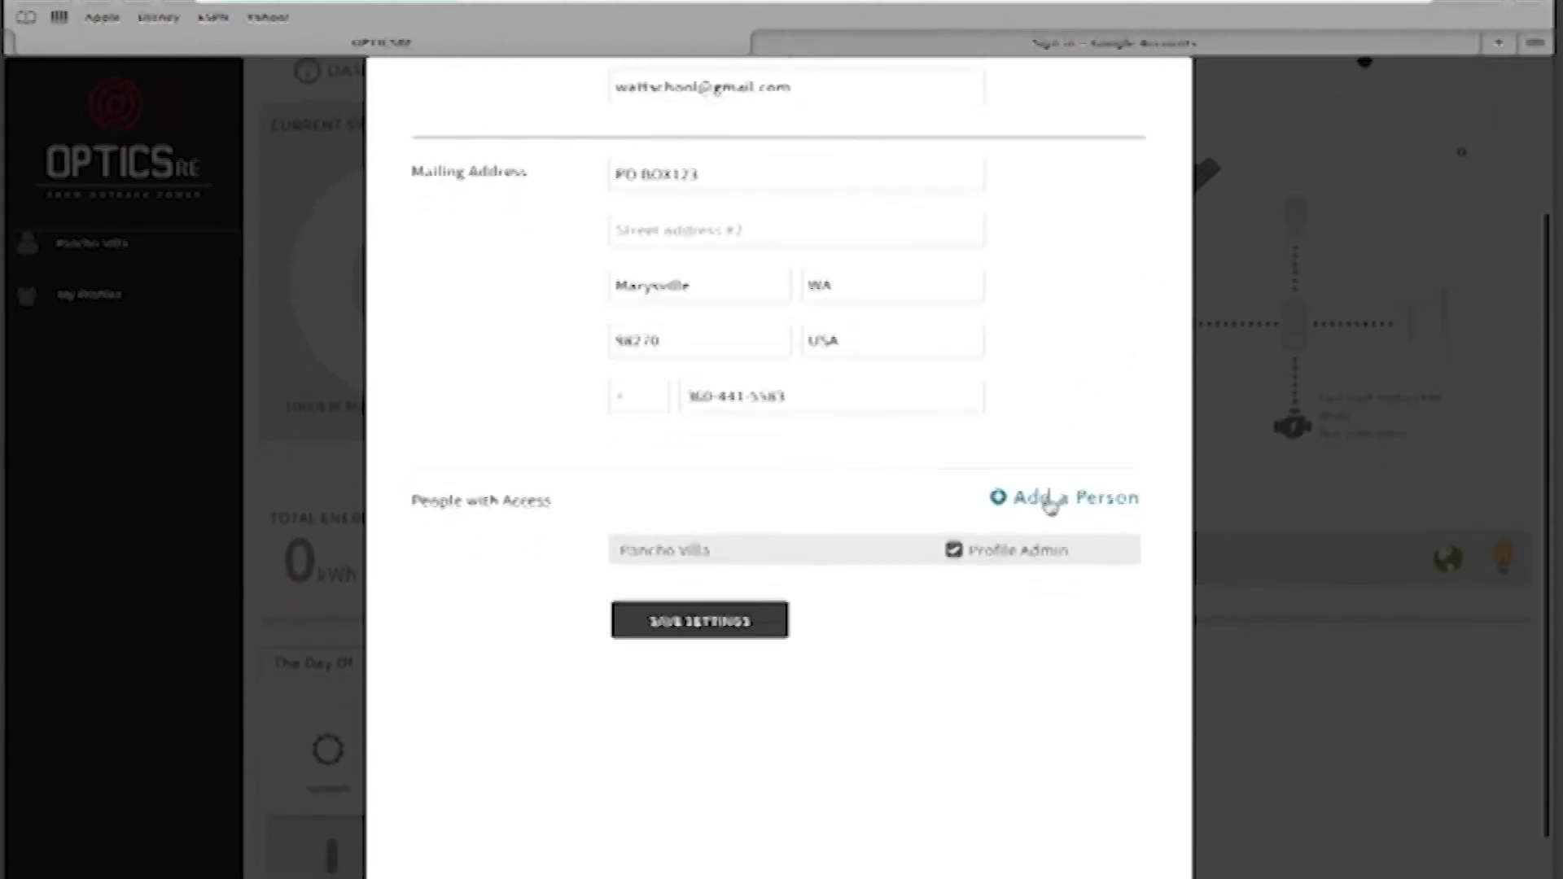
click(1064, 498)
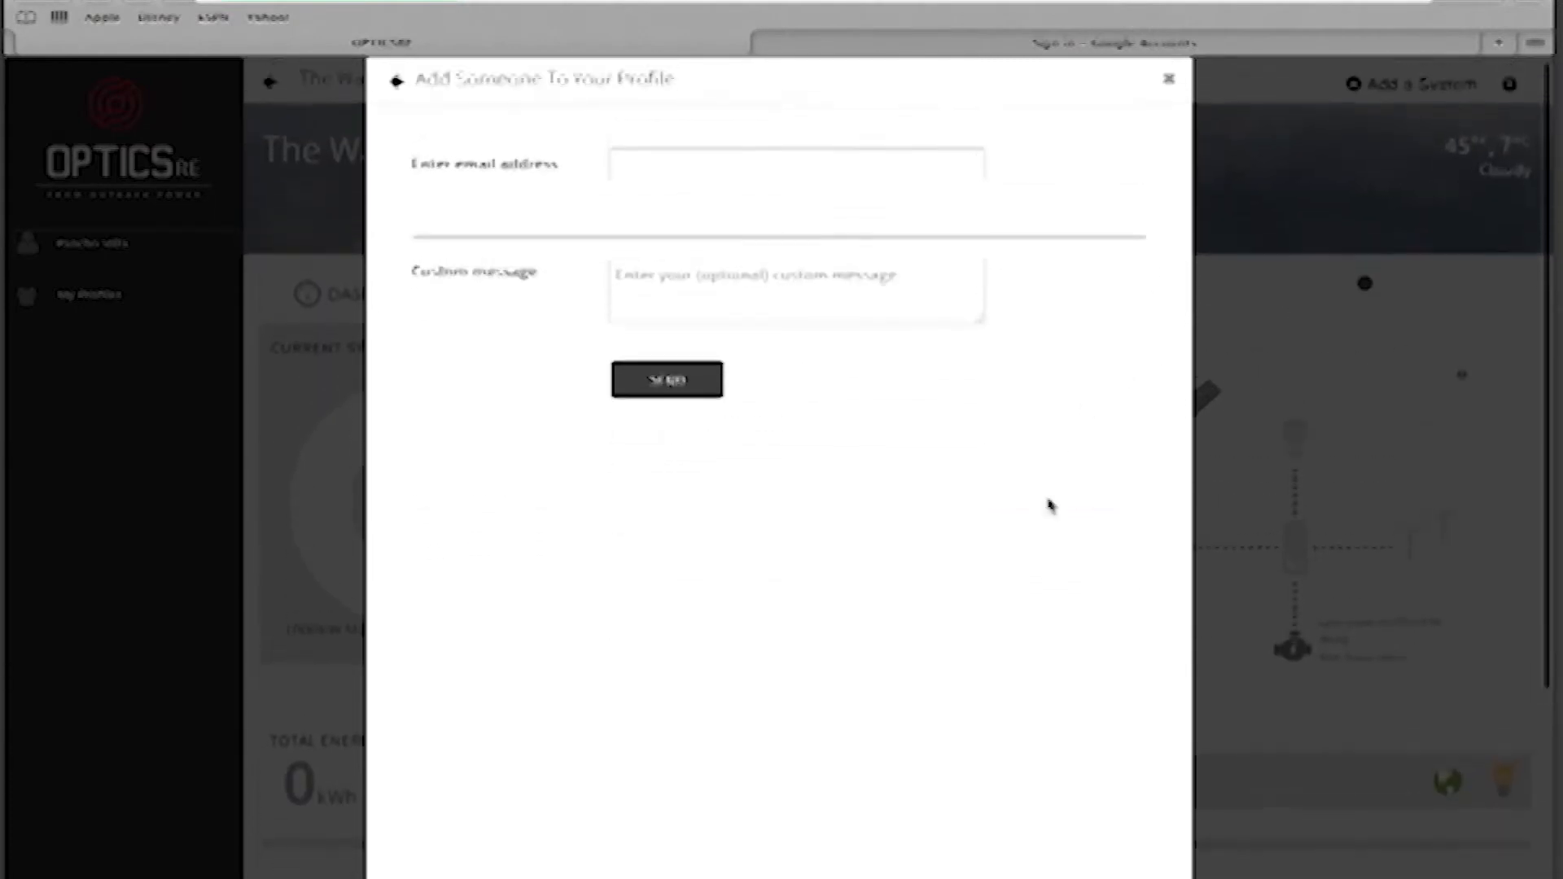
Enter the invitee's email address in the invitation form
click(795, 168)
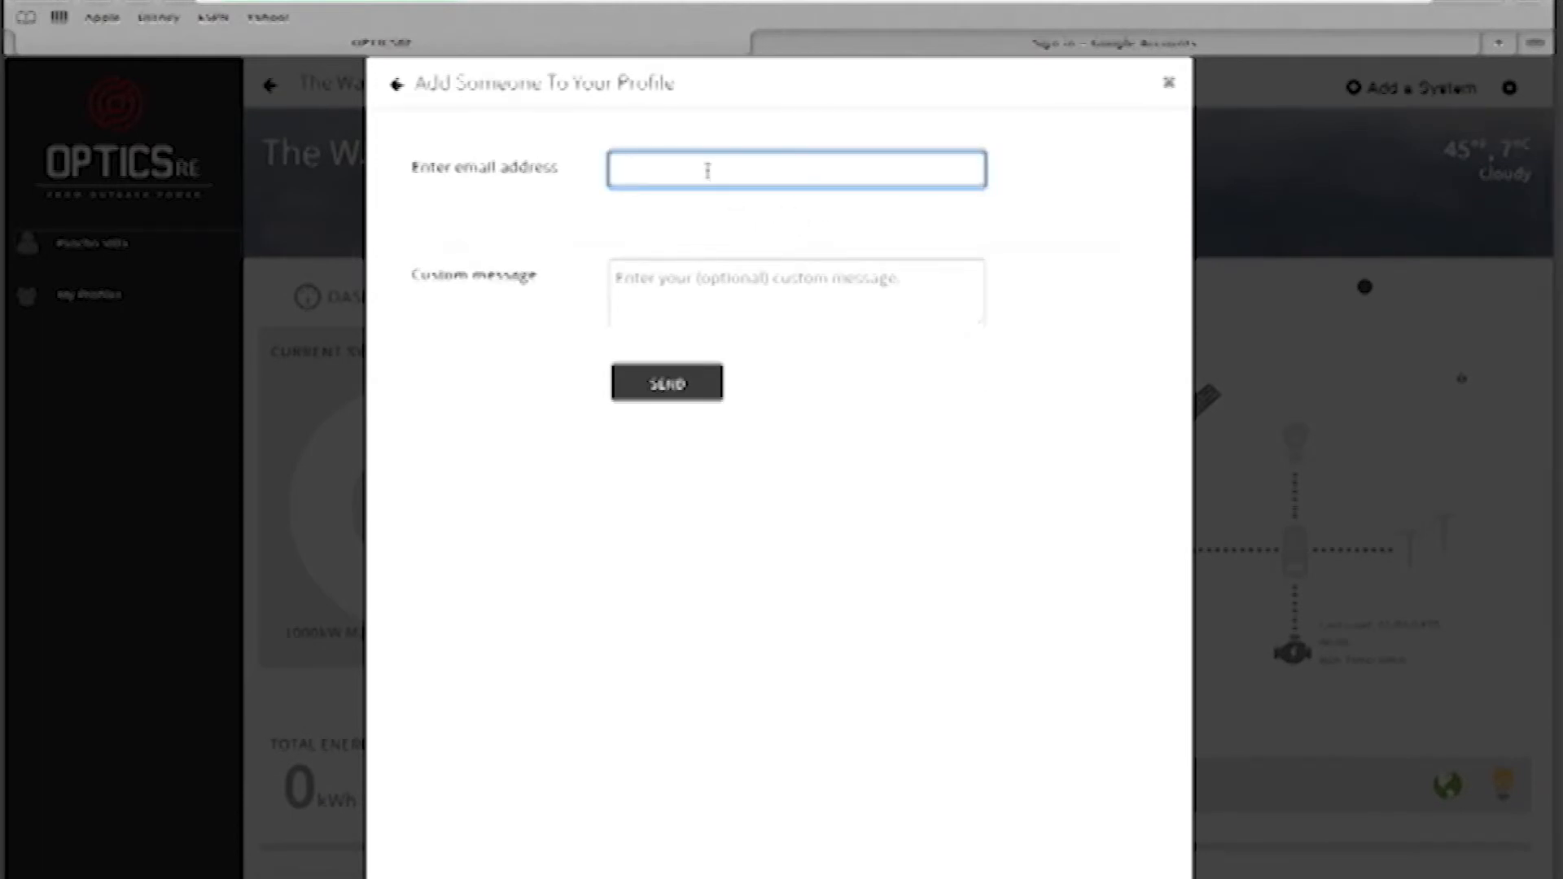
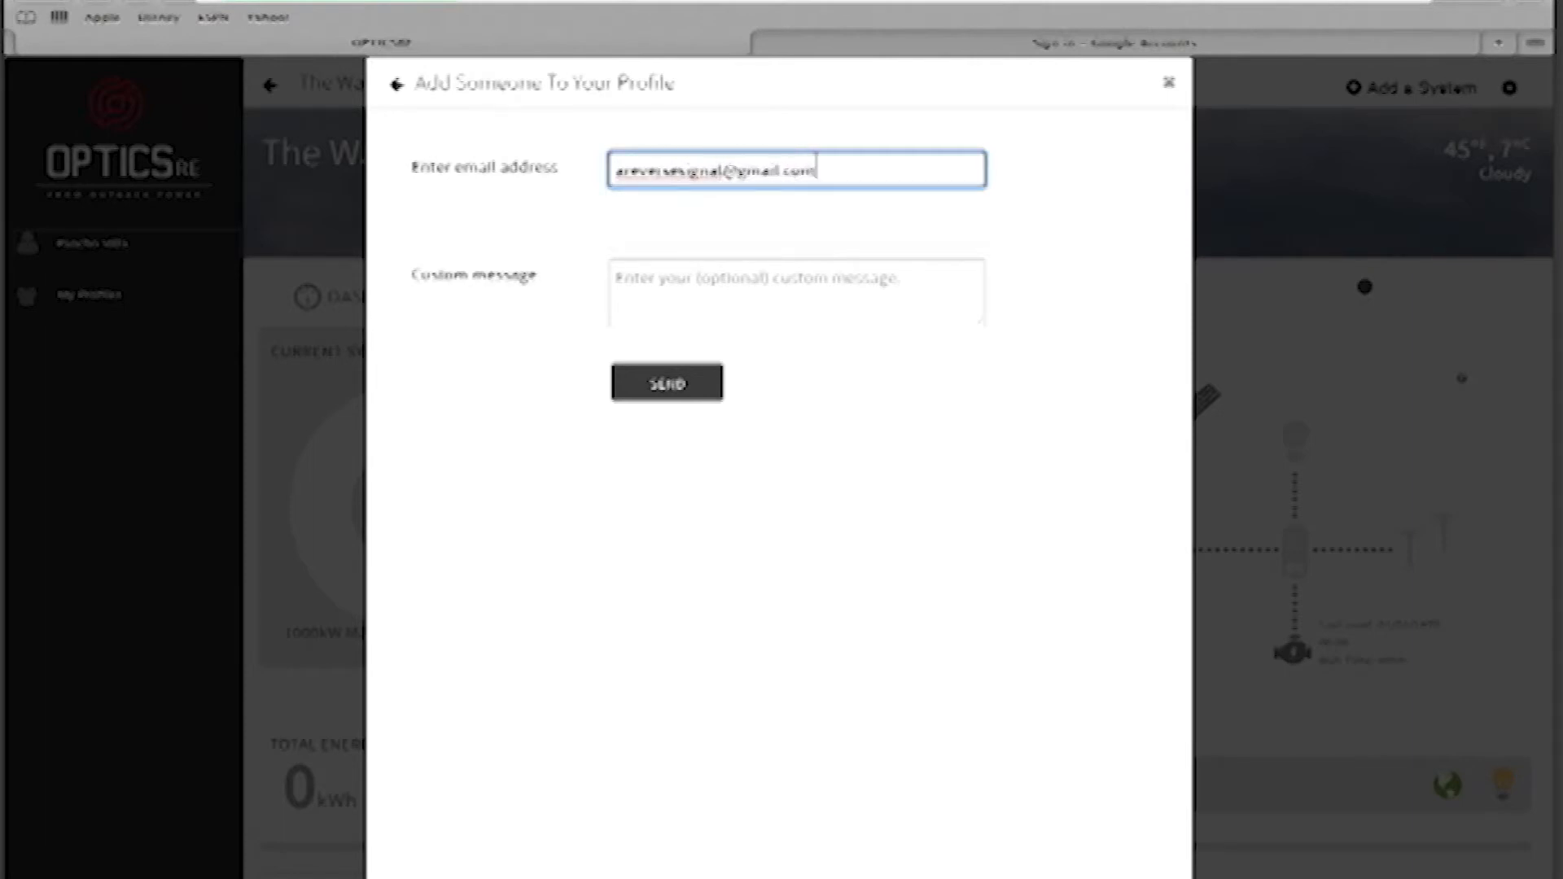
Add a custom 'I would like…' message, send the invitation, and follow its sign-in link
click(795, 293)
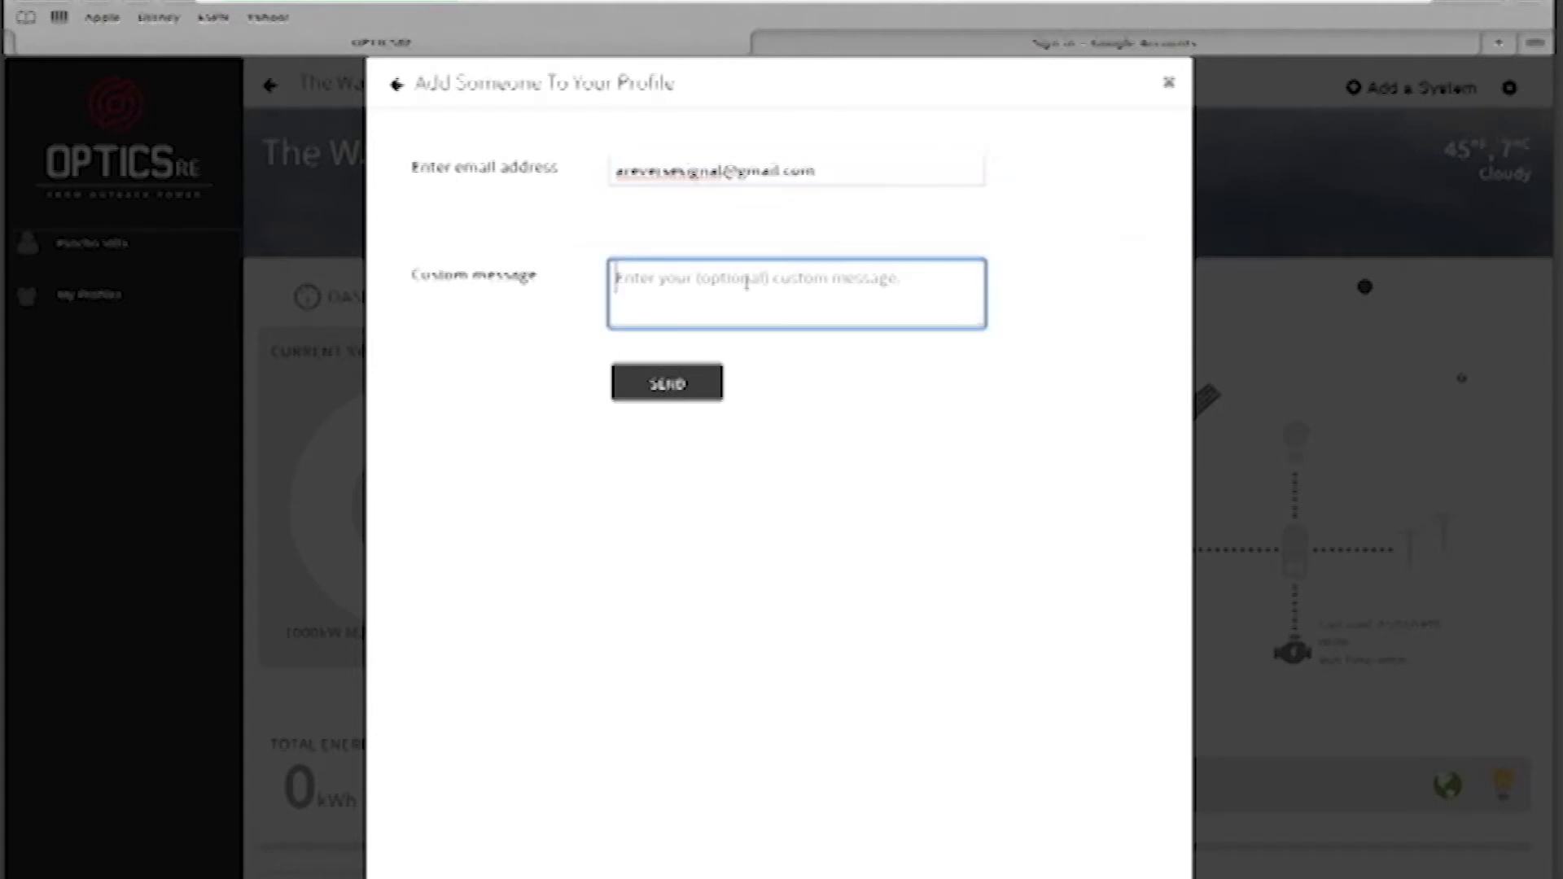
text(I wou)
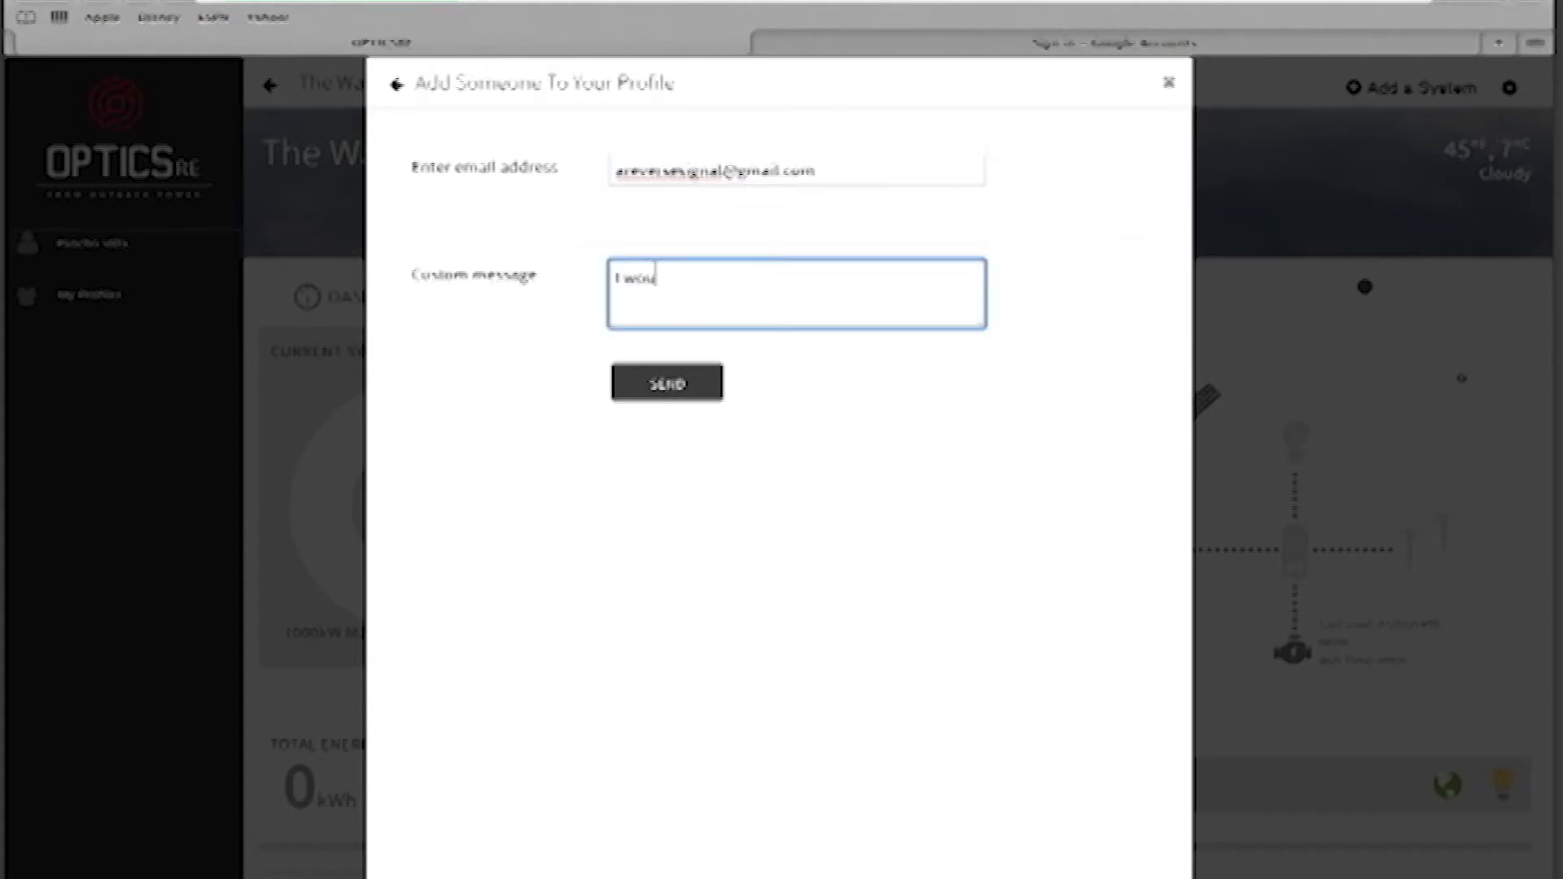
text(uld lik)
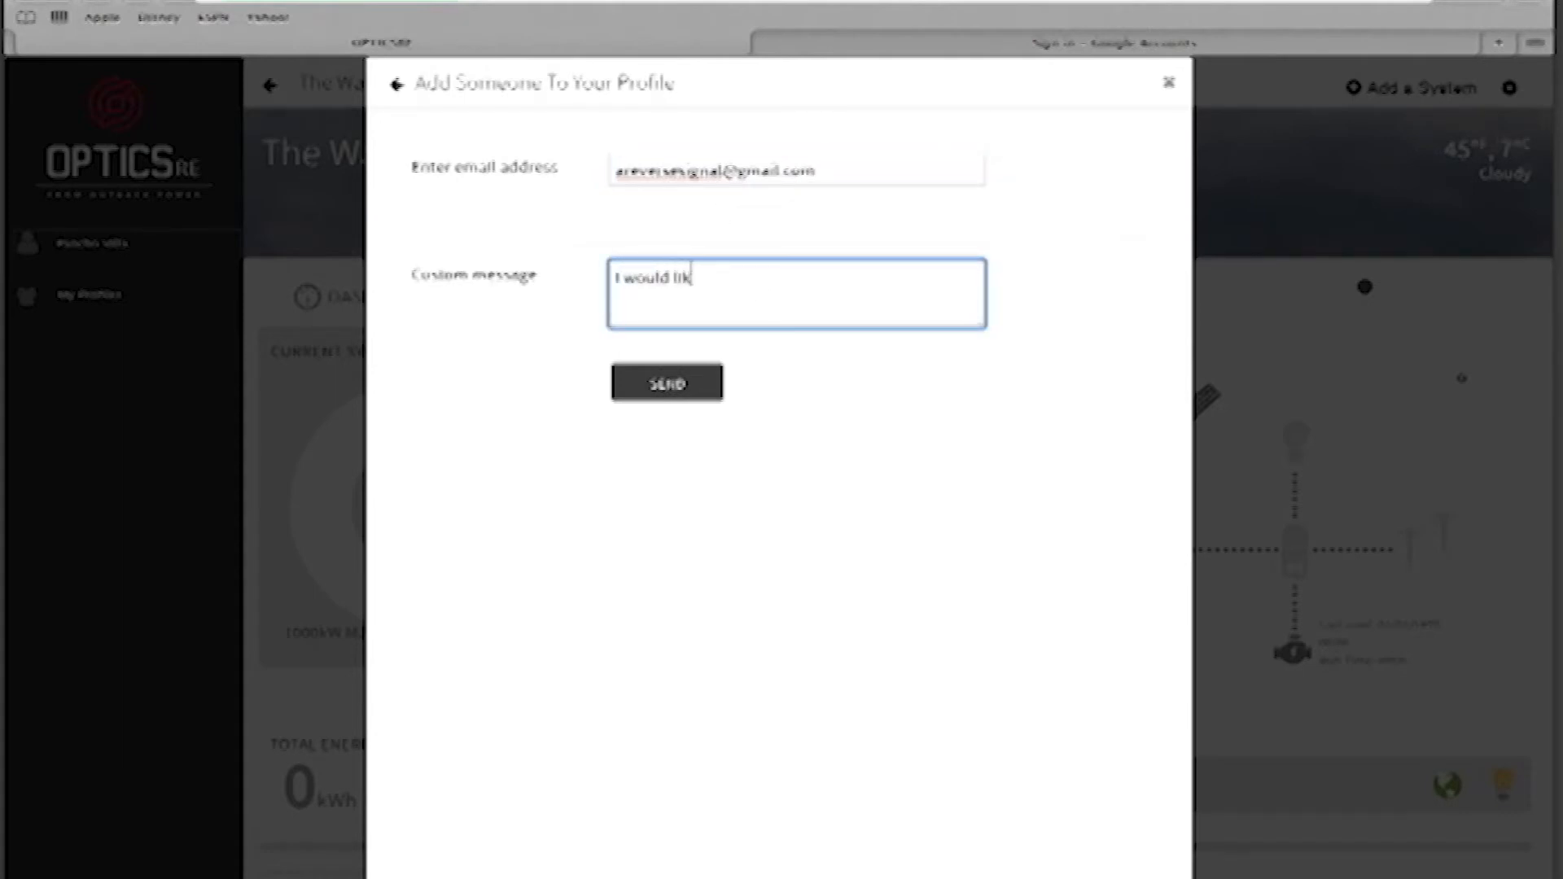
click(395, 83)
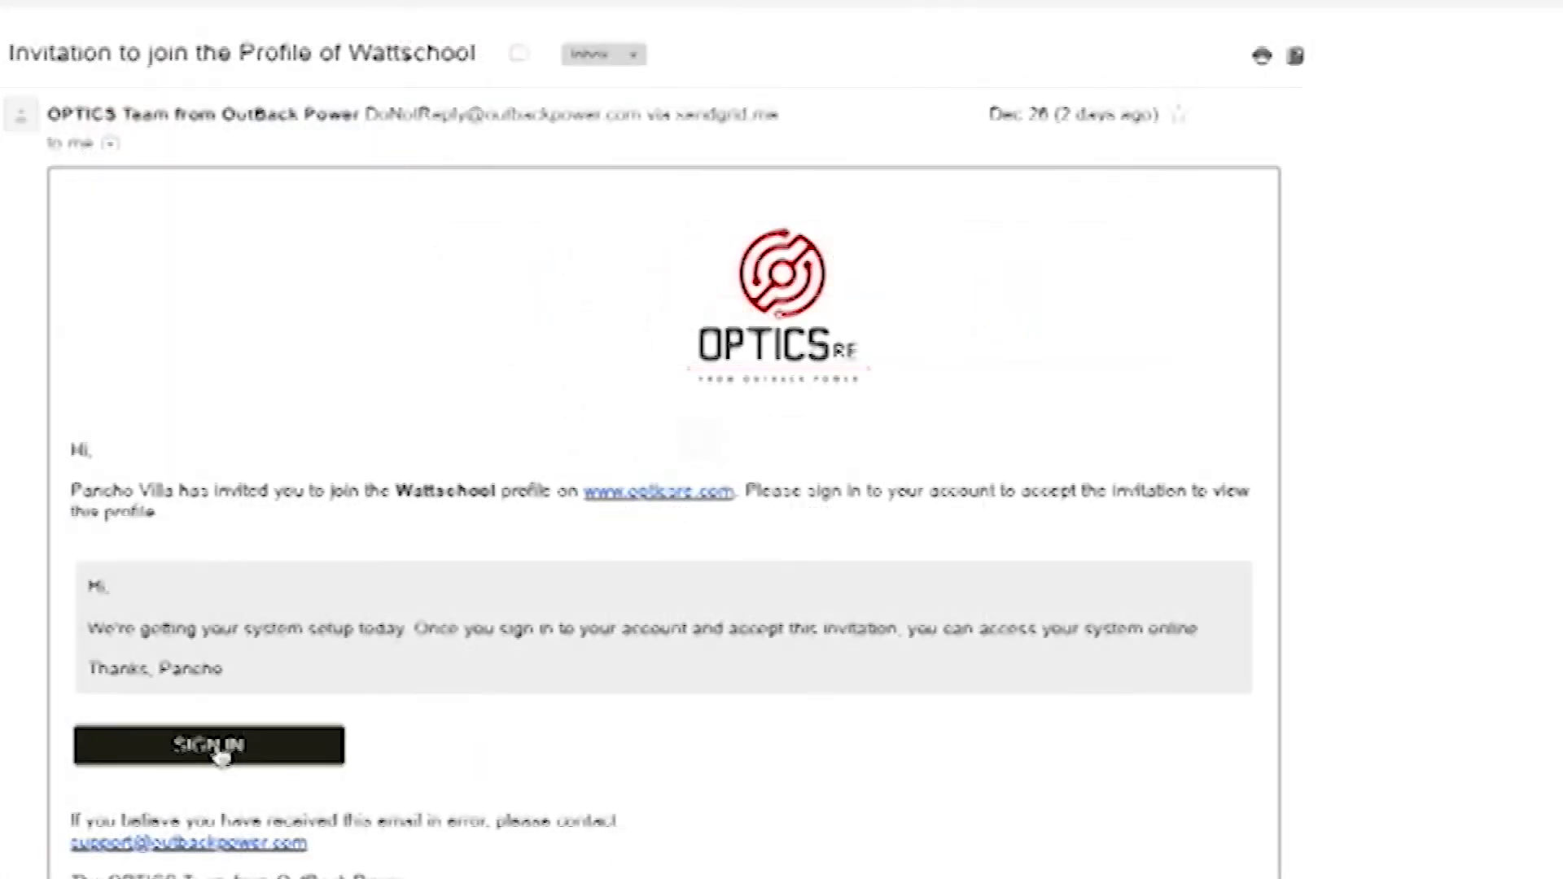
click(209, 745)
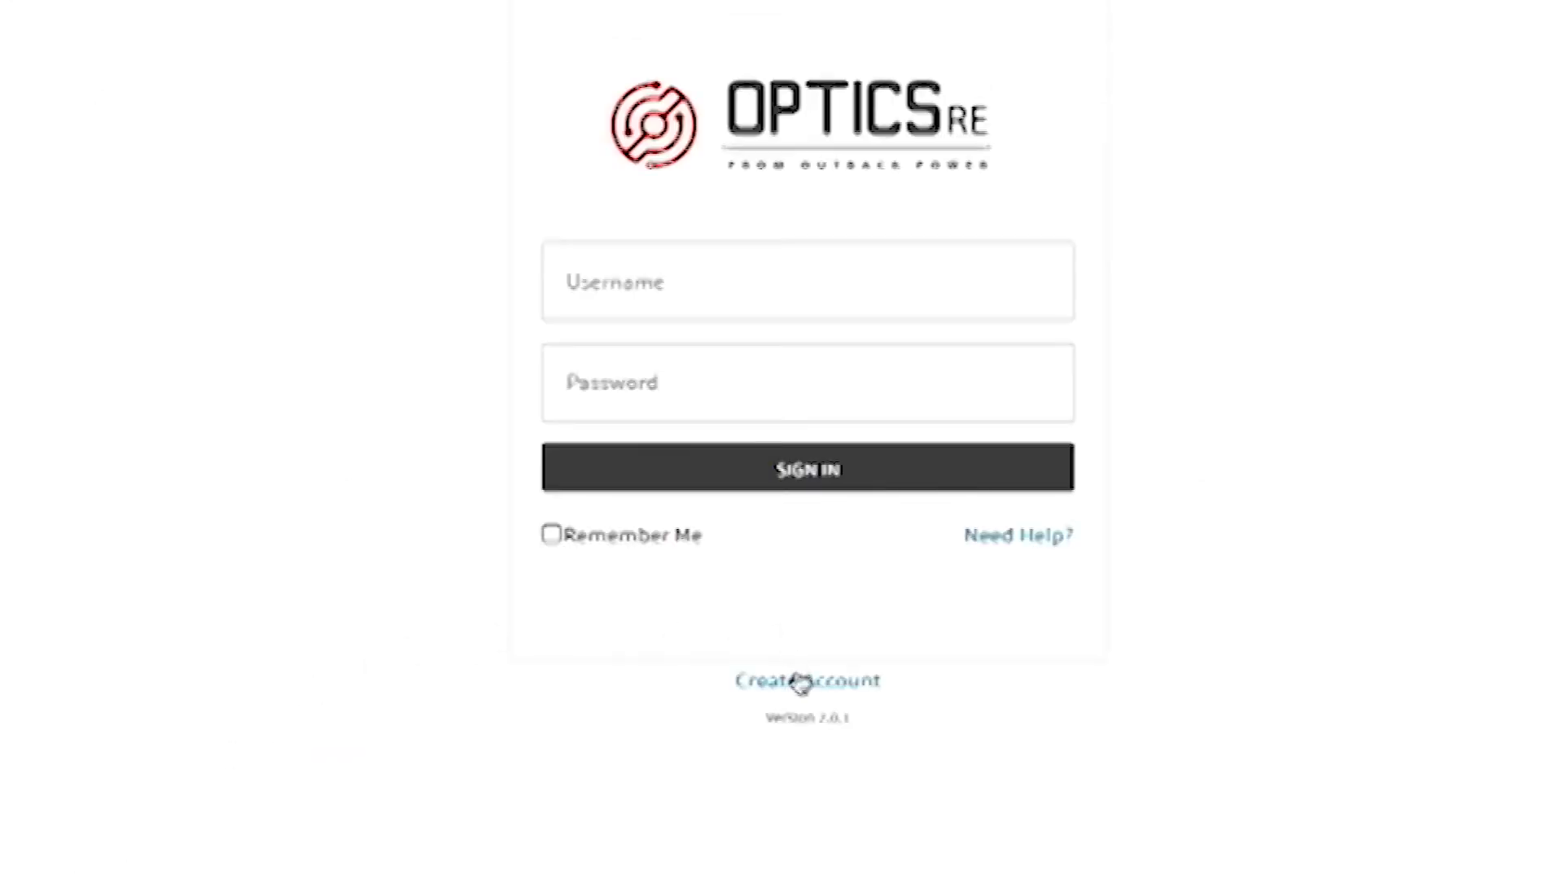
Register a new account for the invitee and accept the pending Wattschool invitation
click(808, 681)
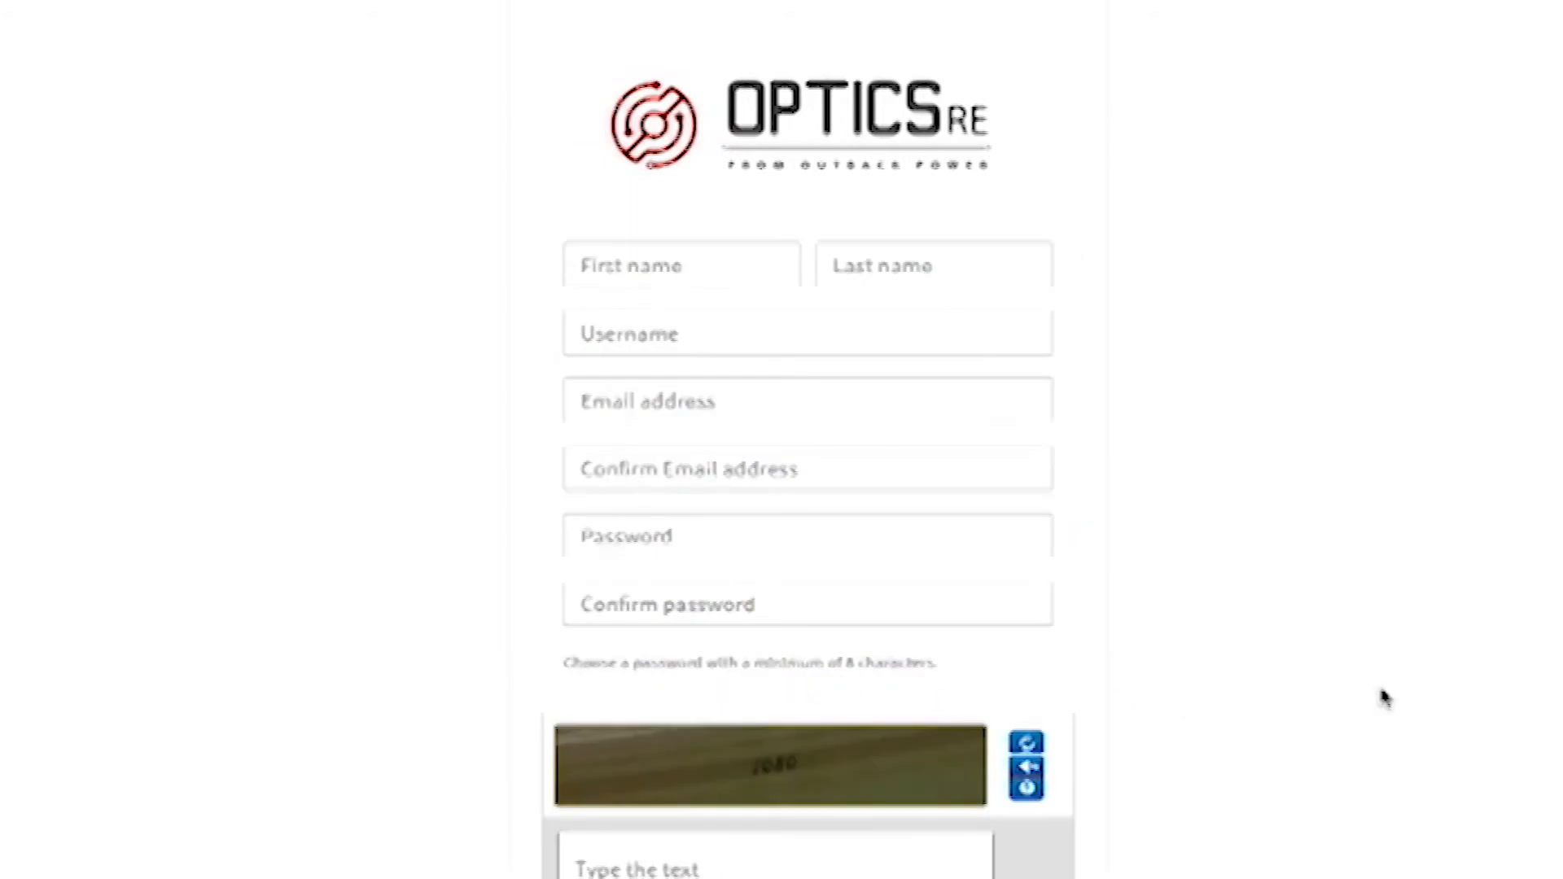
scroll(down, 3)
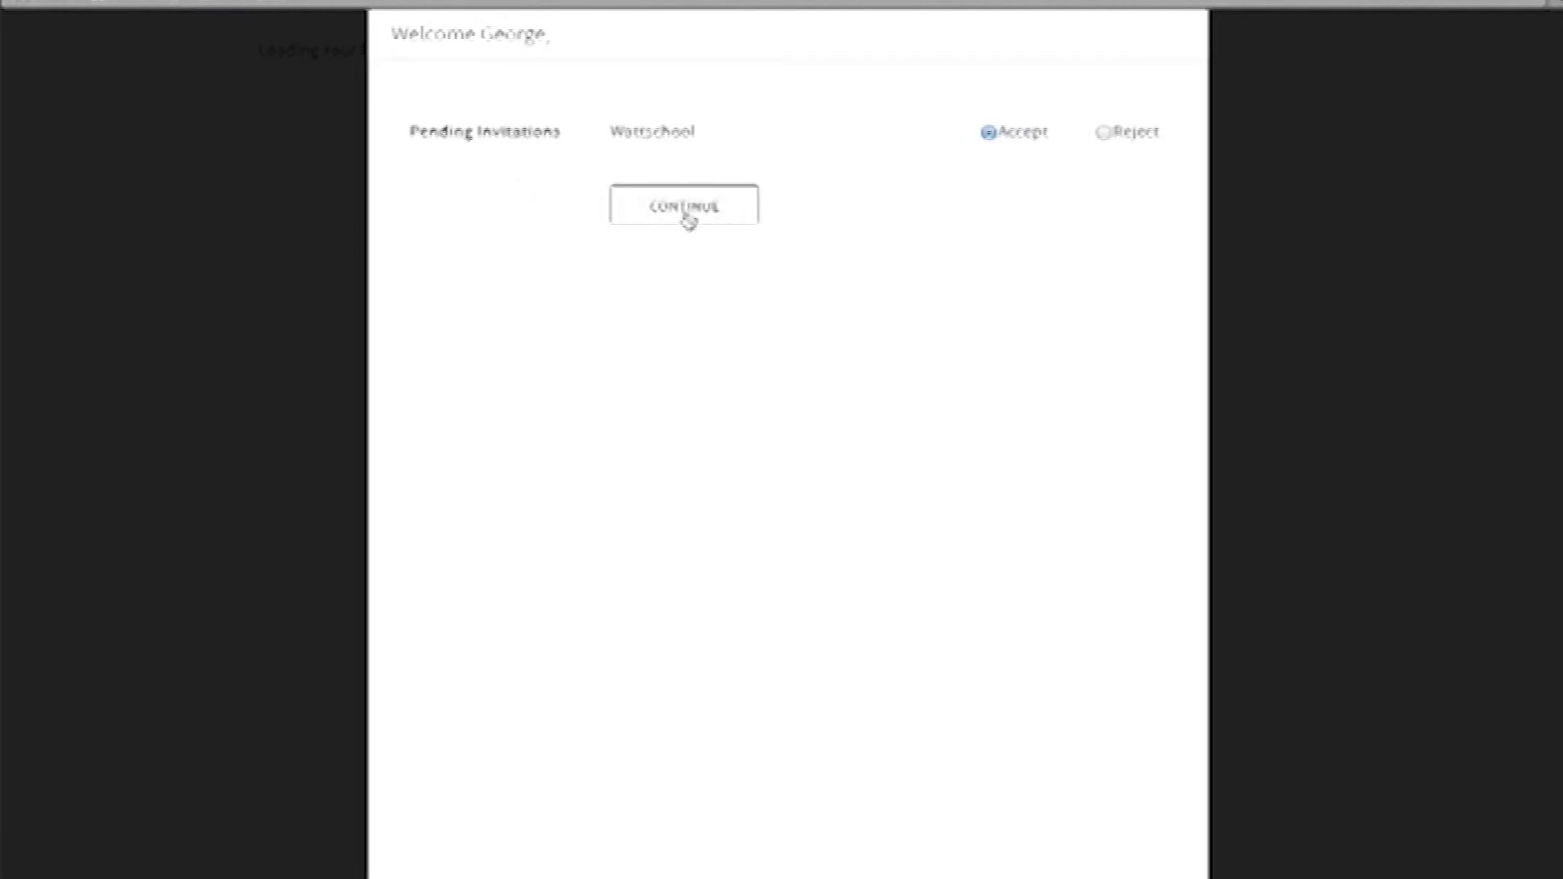
click(684, 205)
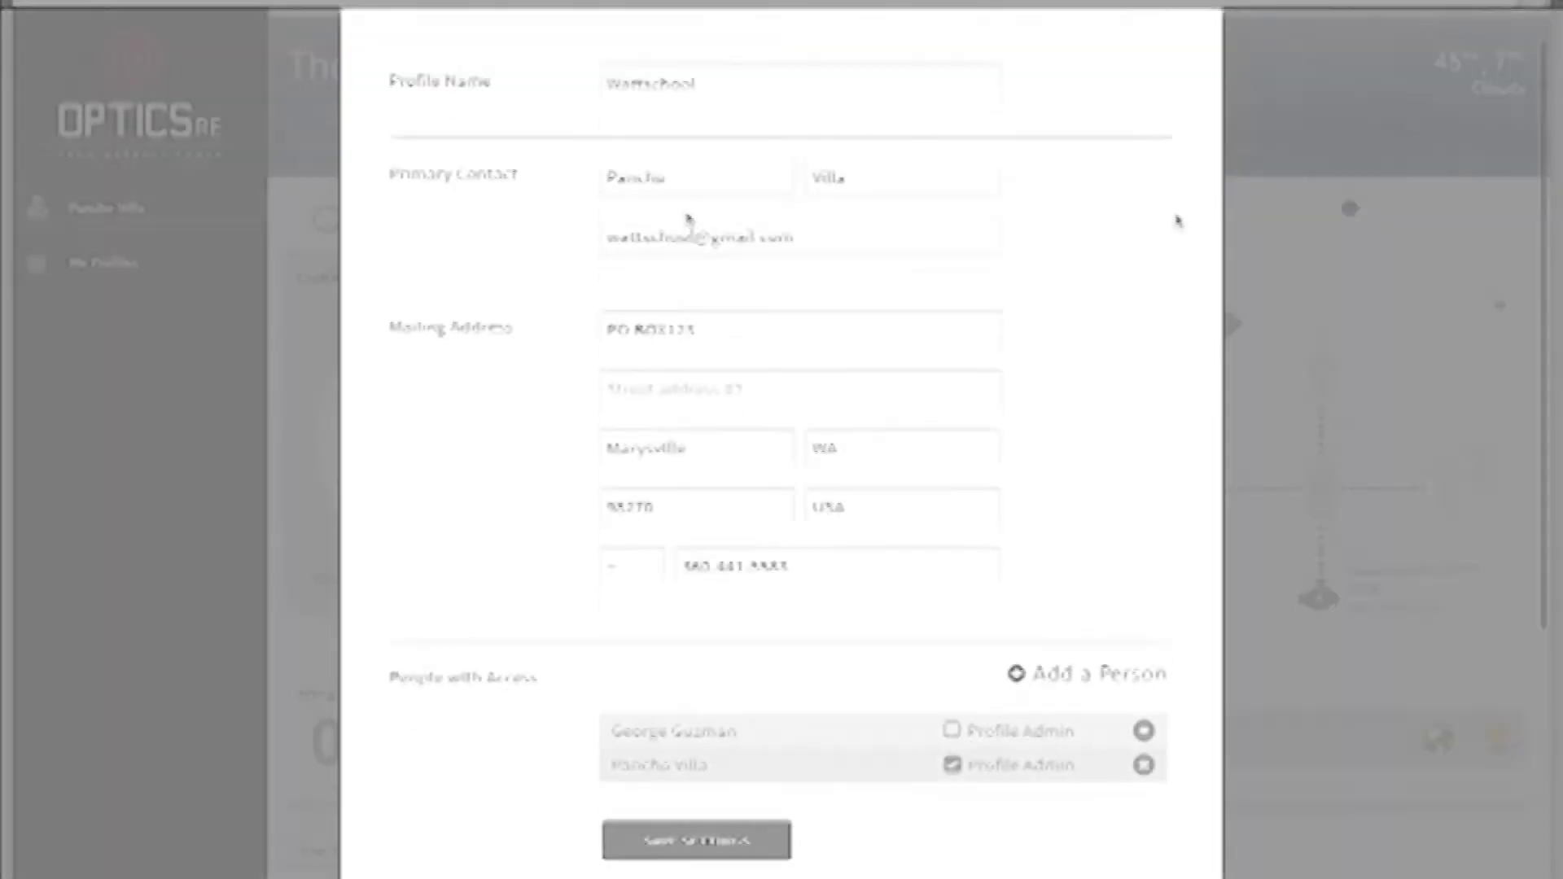
scroll(down, 3)
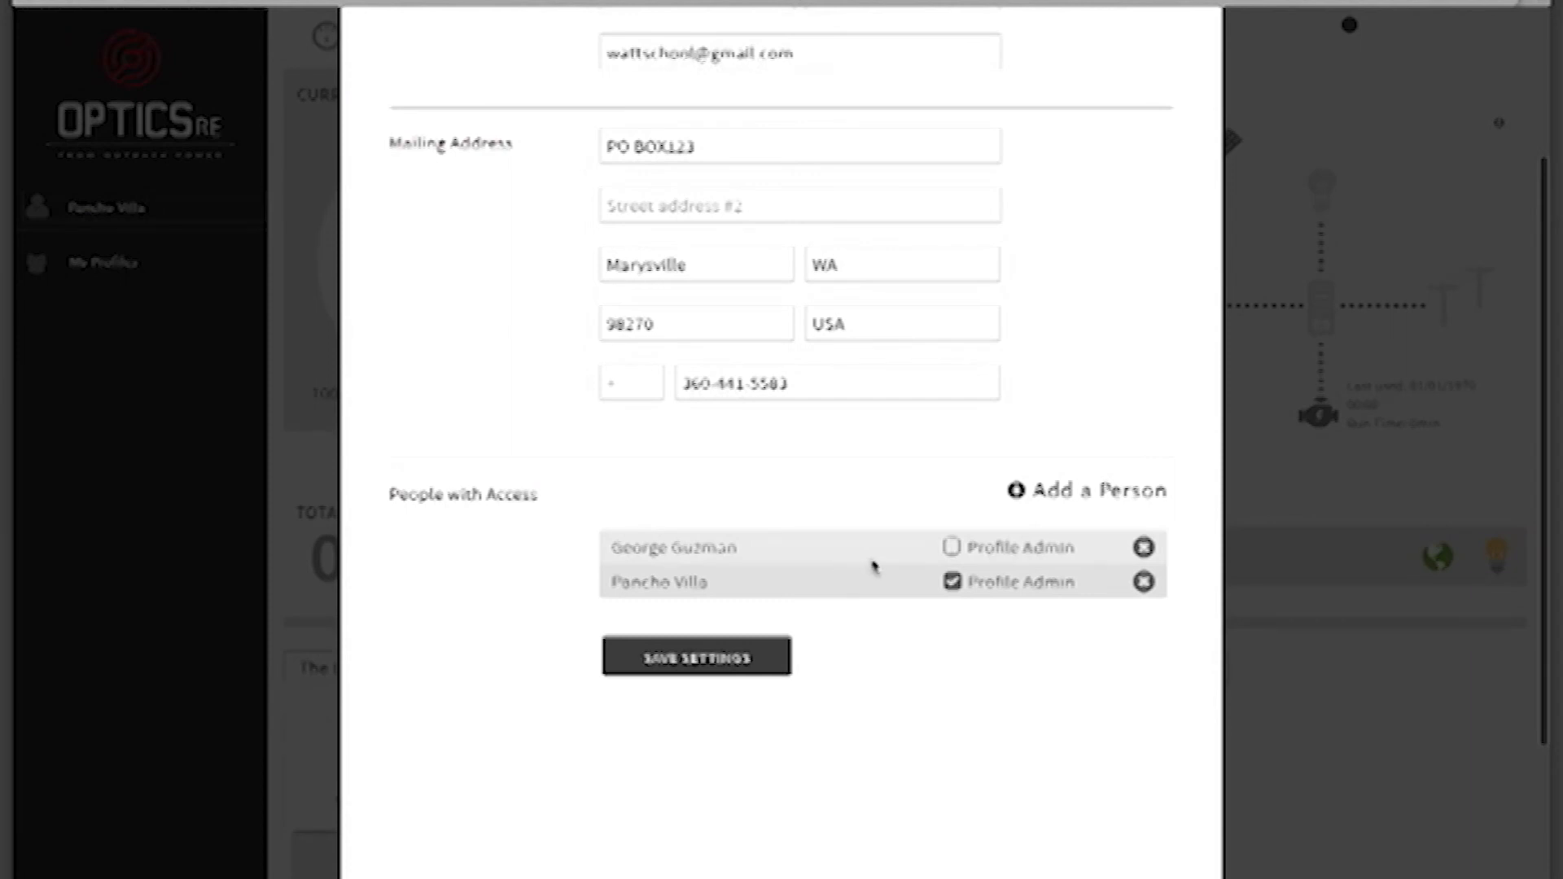
click(951, 547)
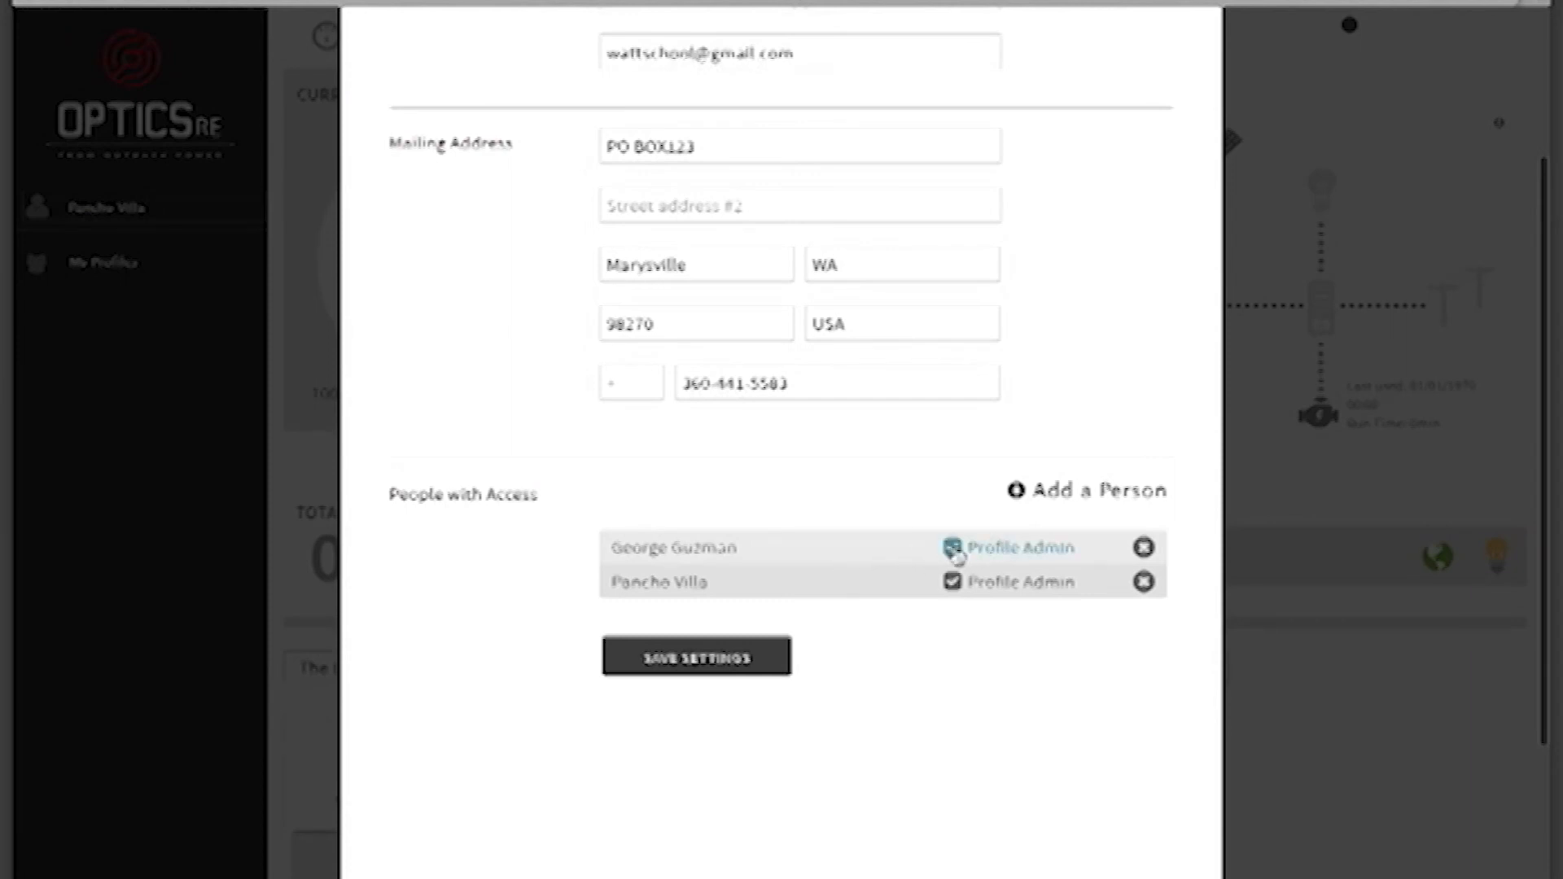
click(951, 547)
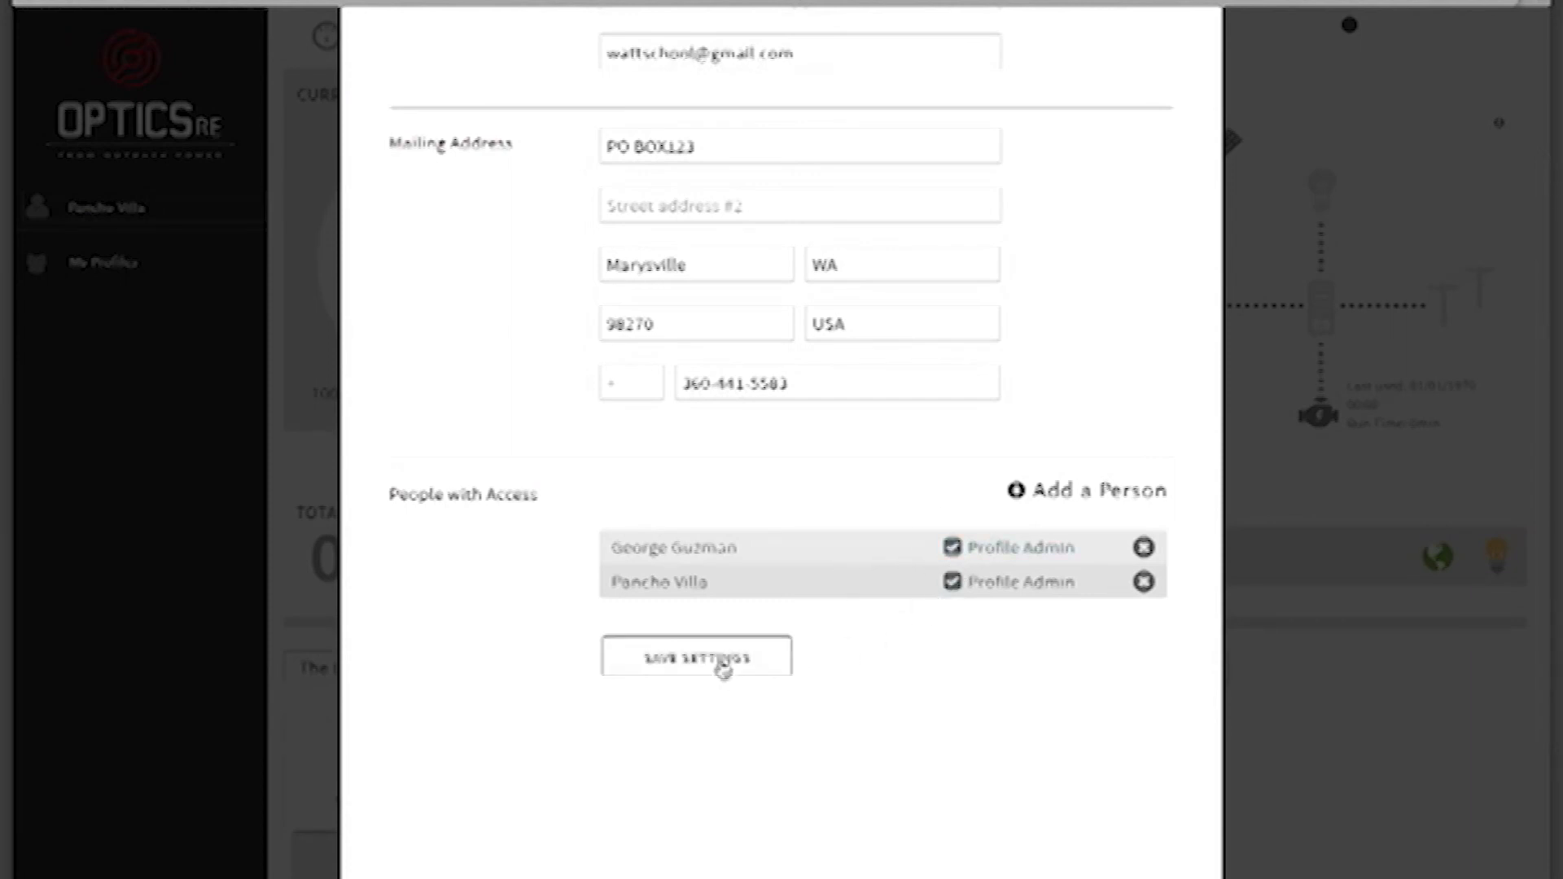
click(697, 656)
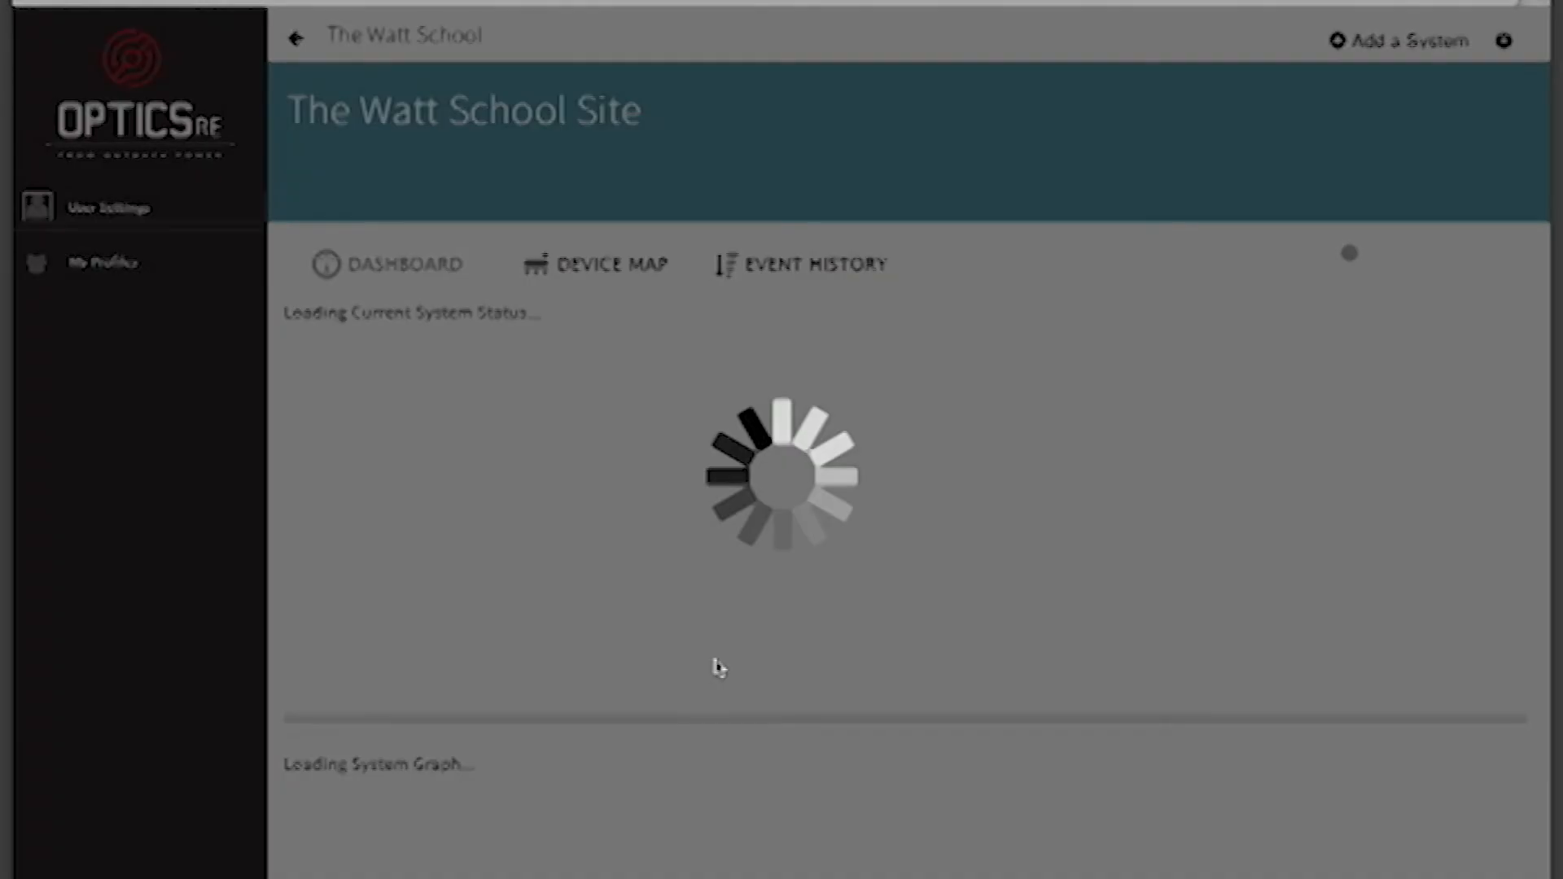